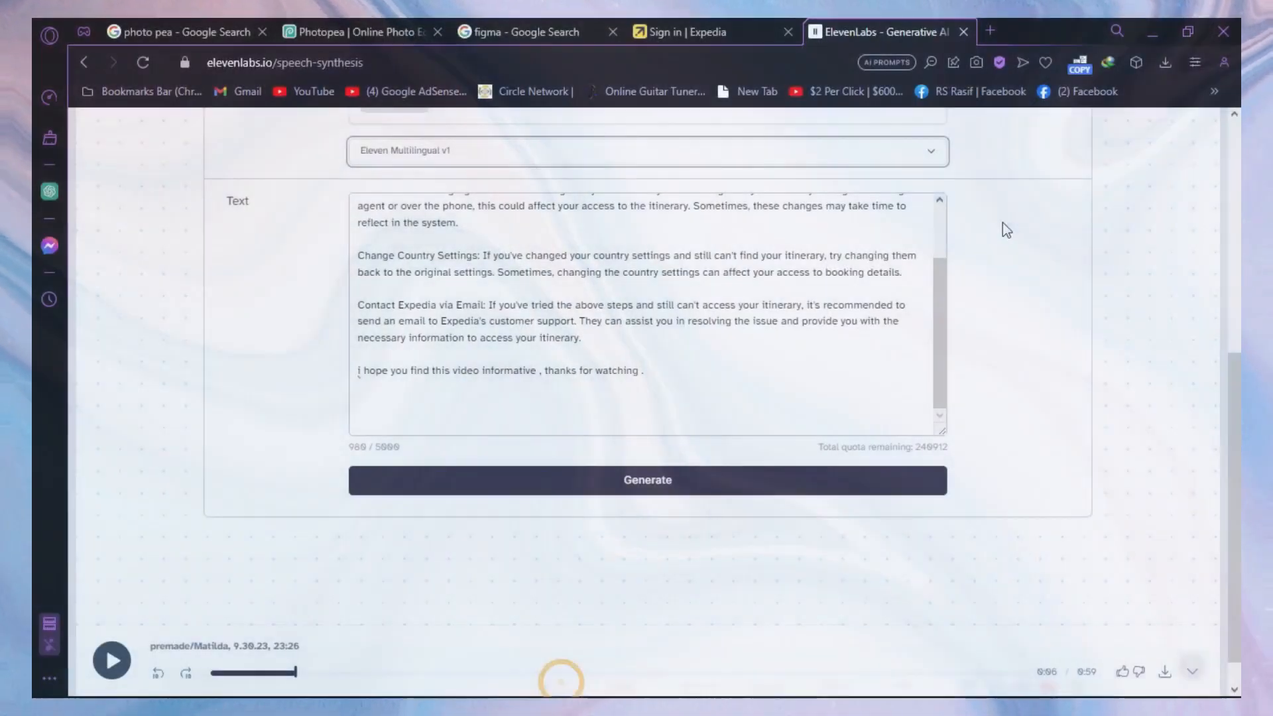
Step: Start a fresh Speed Dial tab next to the ElevenLabs tab
click(989, 30)
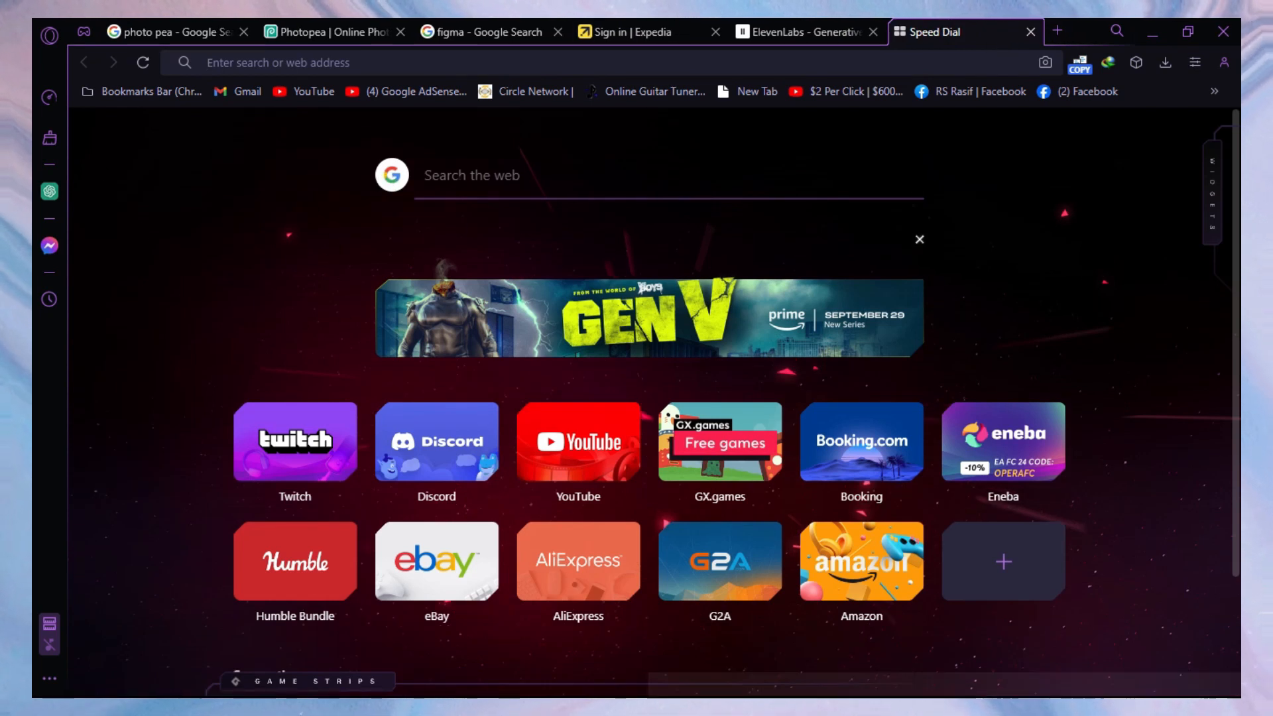
mouse_move(295, 142)
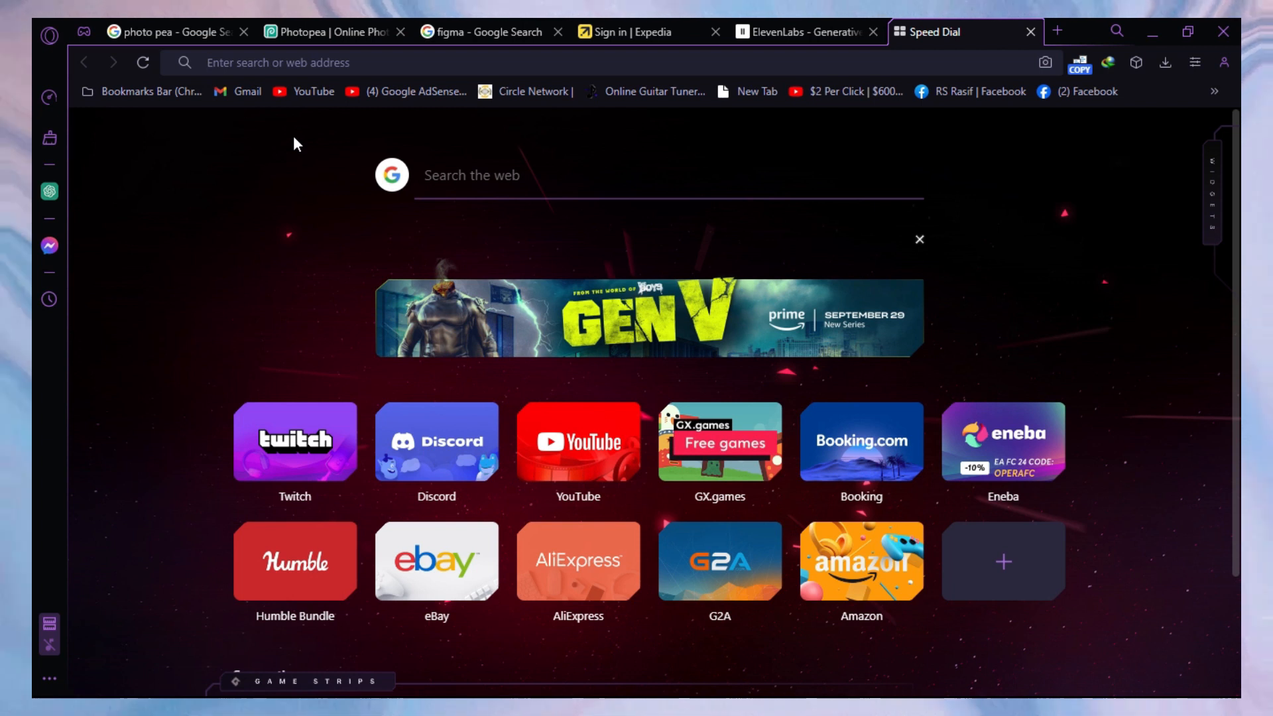
Step: Search Google for 'hotel.com coupon codes' and locate the CouponFollow Hotels.com result
text(hoter)
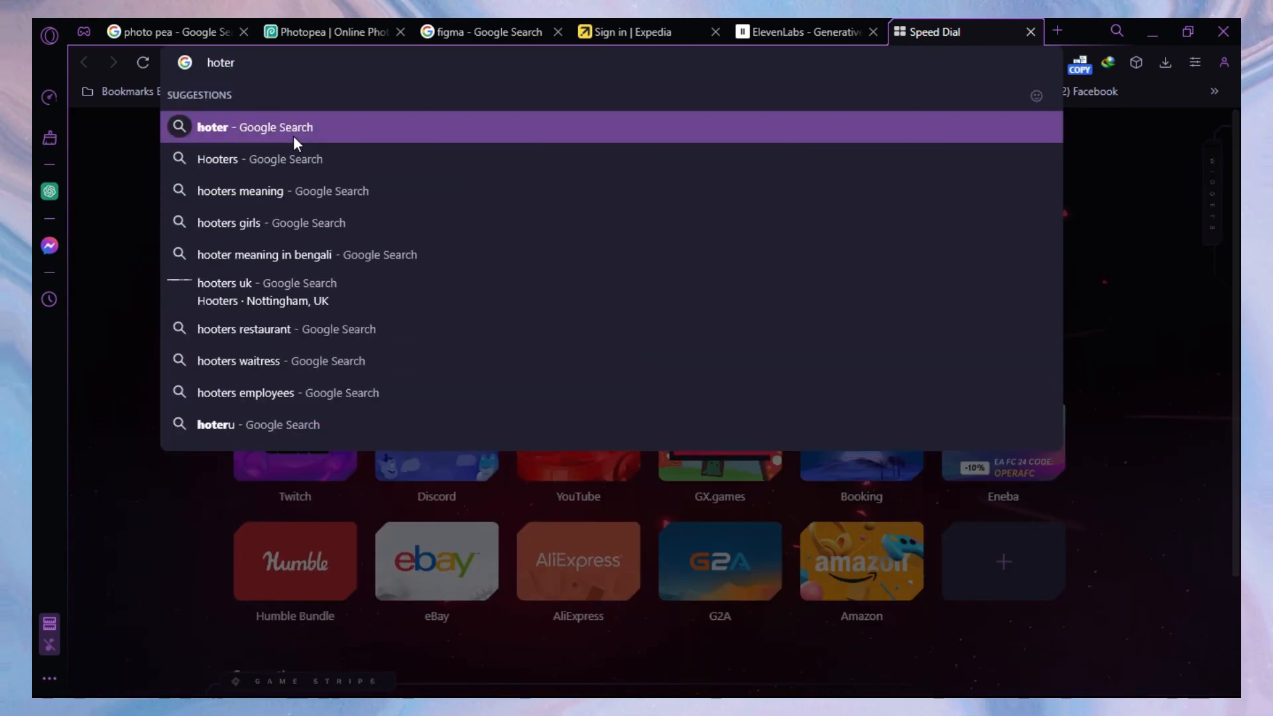
text(hotel.com c)
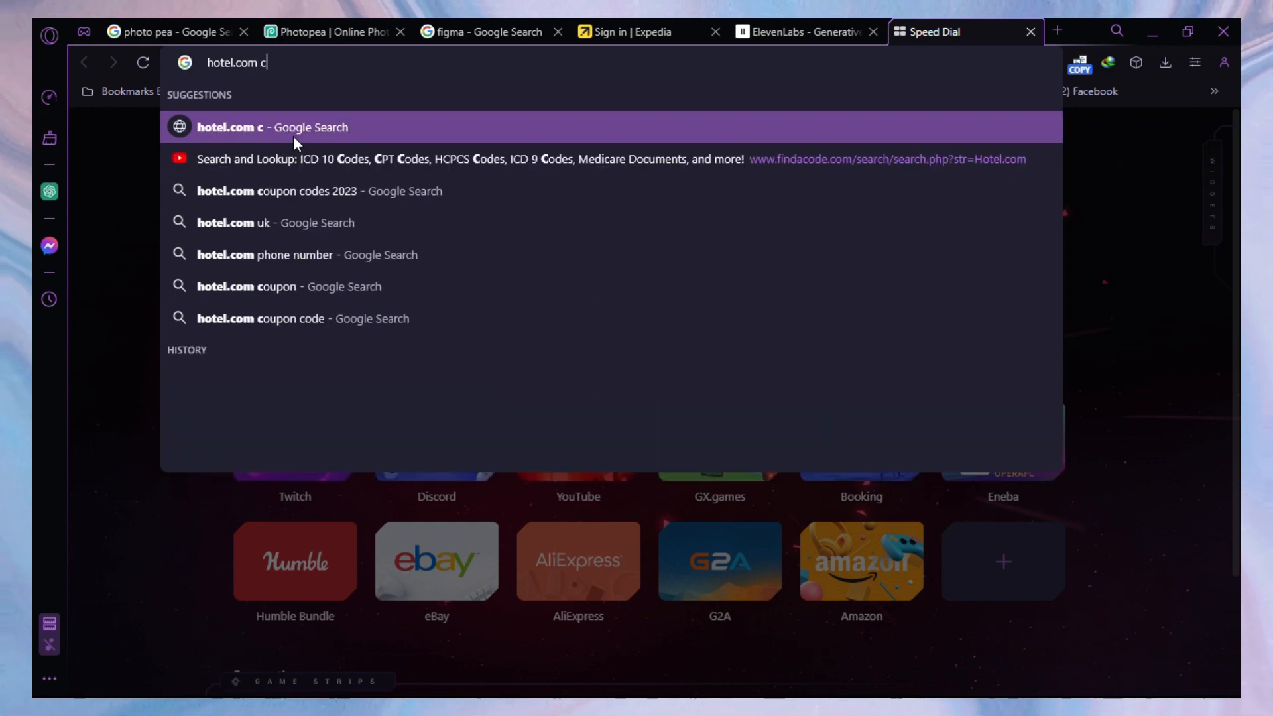
click(325, 191)
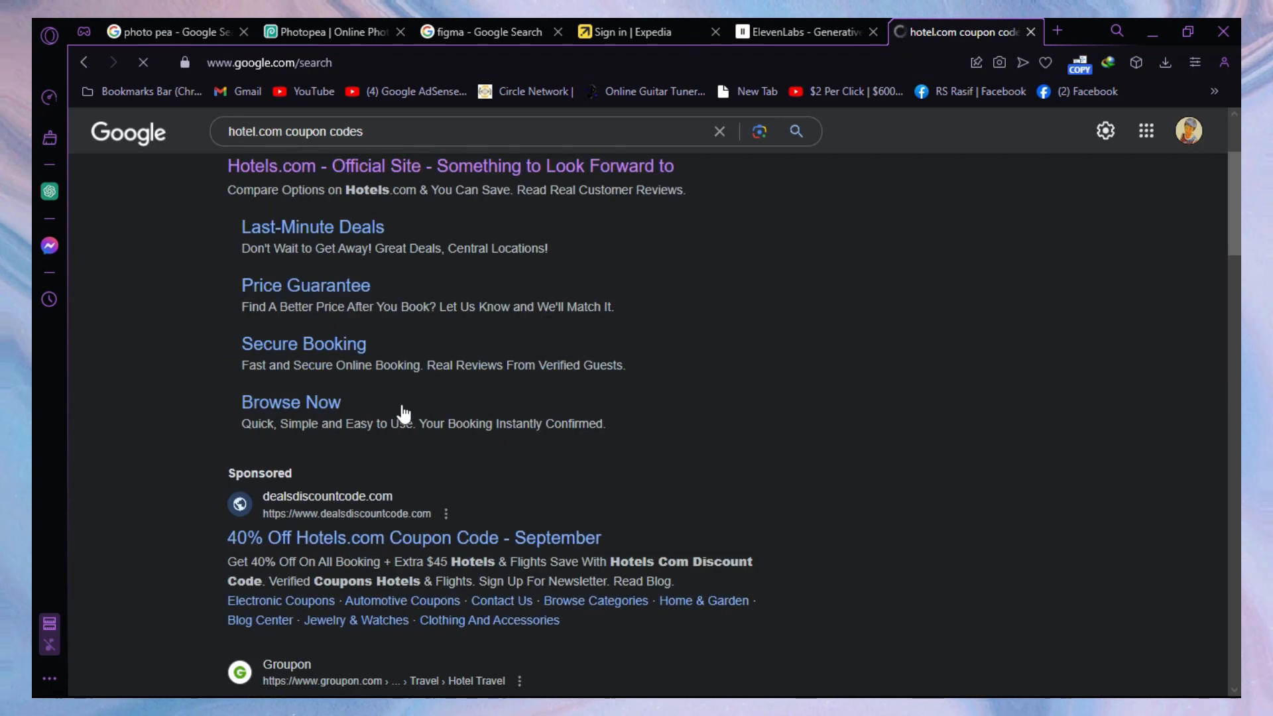
scroll(down, 3)
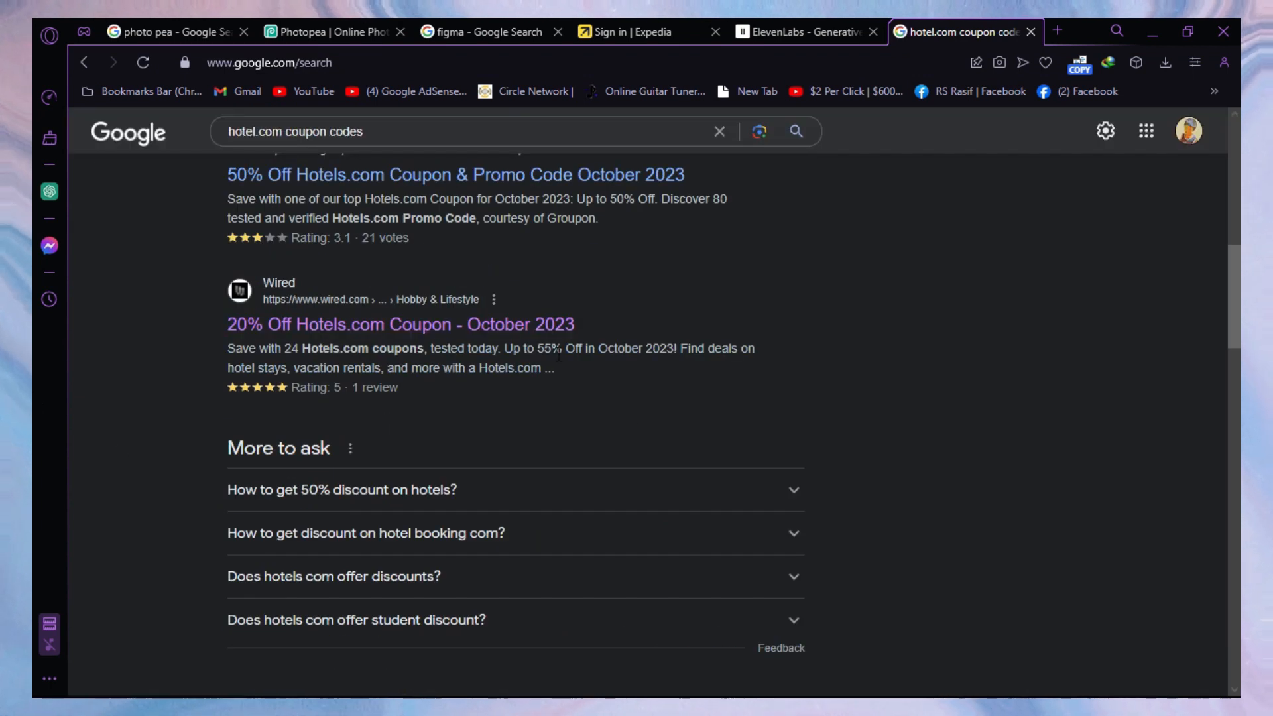
scroll(up, 3)
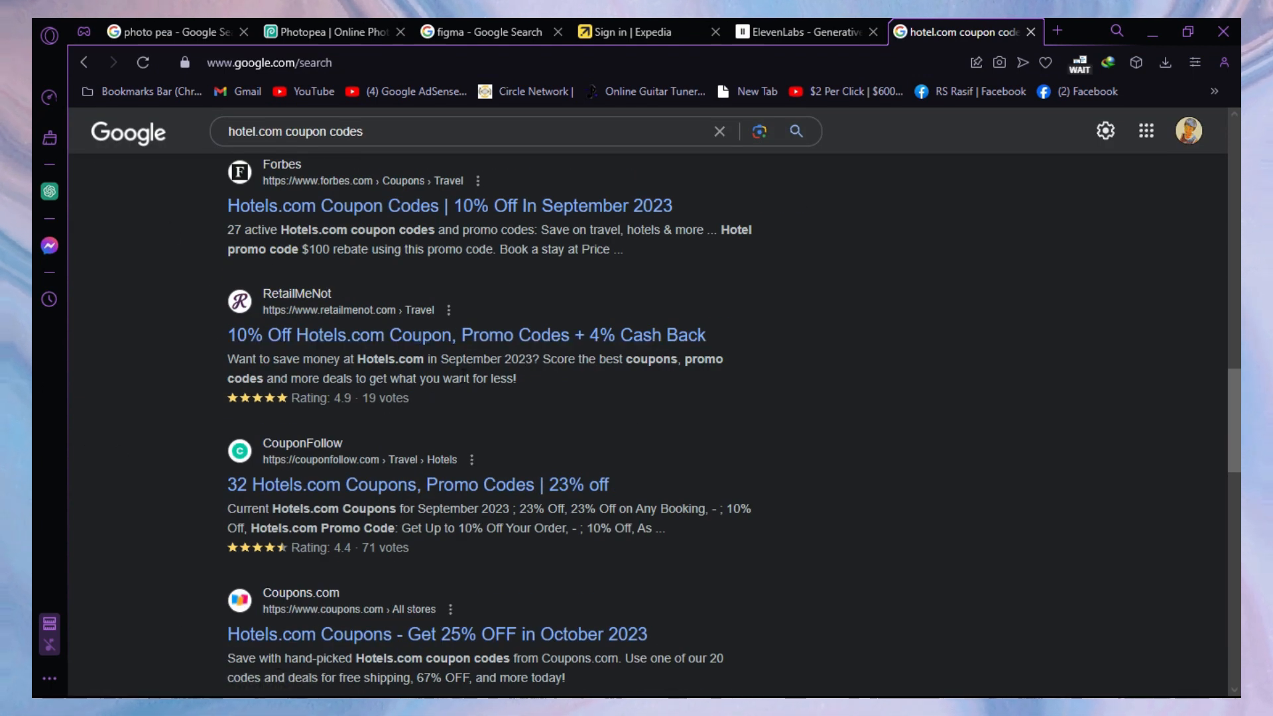
scroll(down, 3)
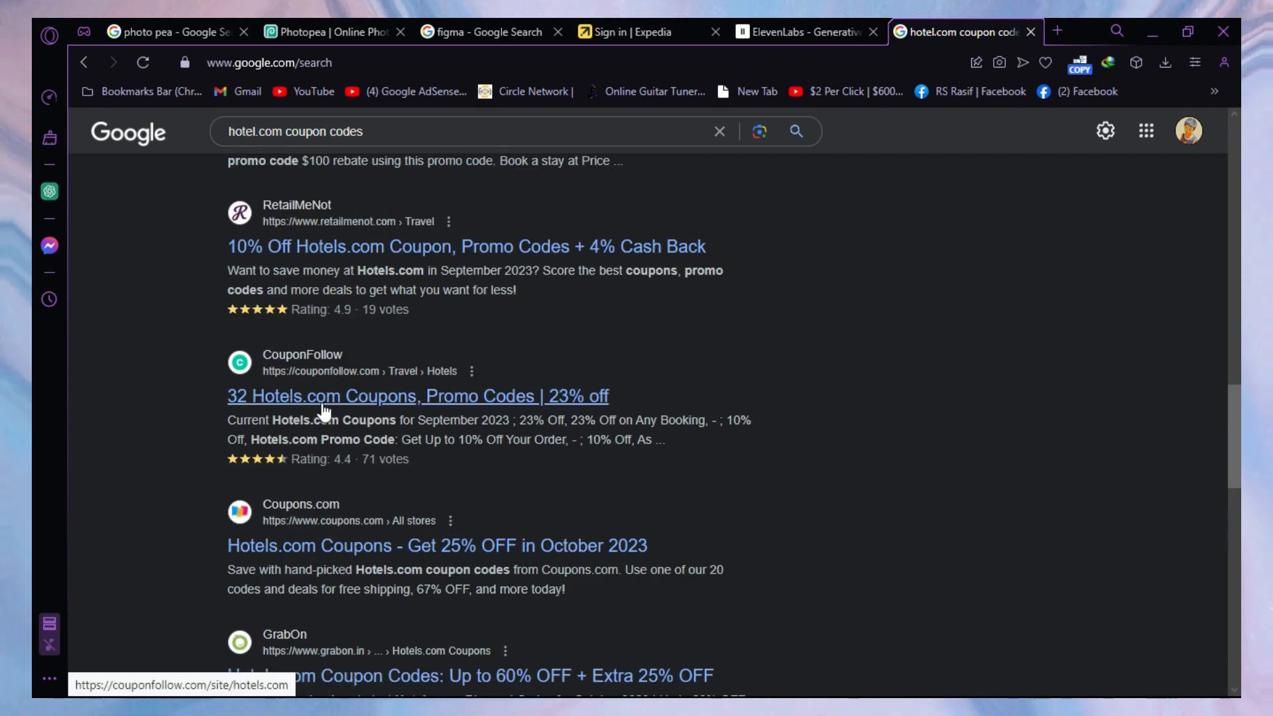
Step: On CouponFollow's Hotels.com page, reveal and copy the Save 10% Off Sitewide code MCKHTL10, then dismiss its window
click(418, 396)
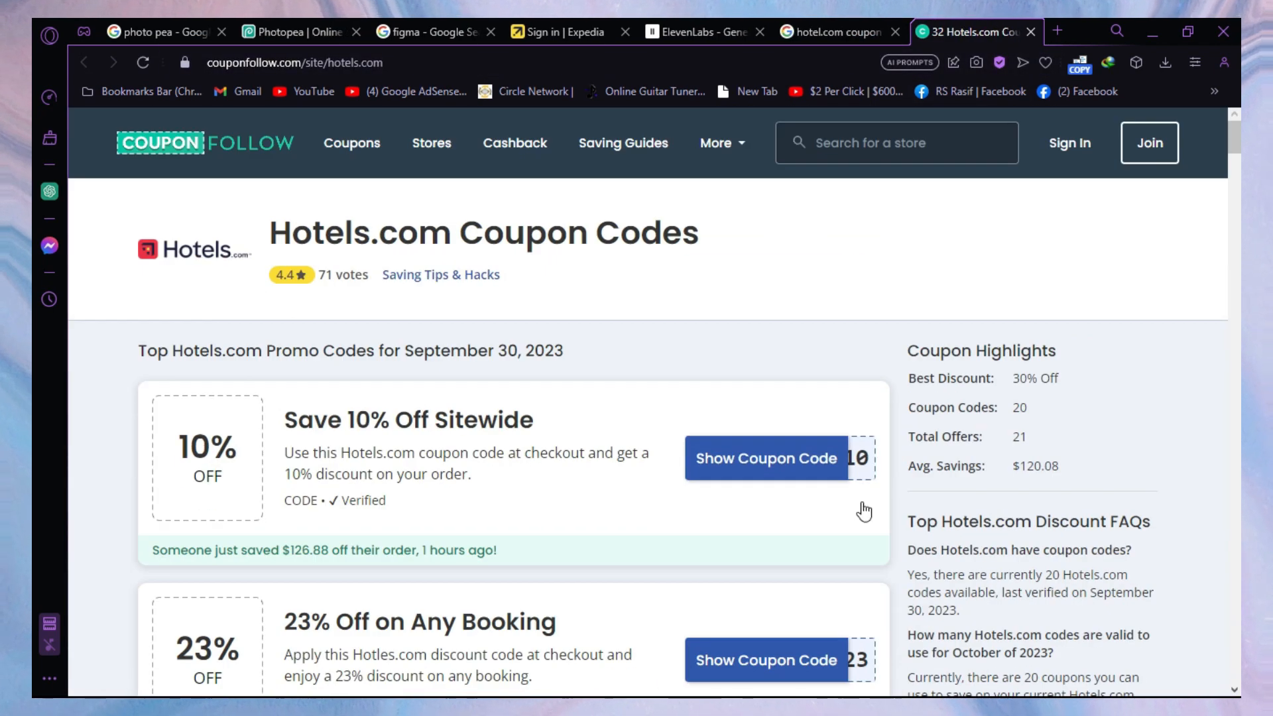
mouse_move(153, 254)
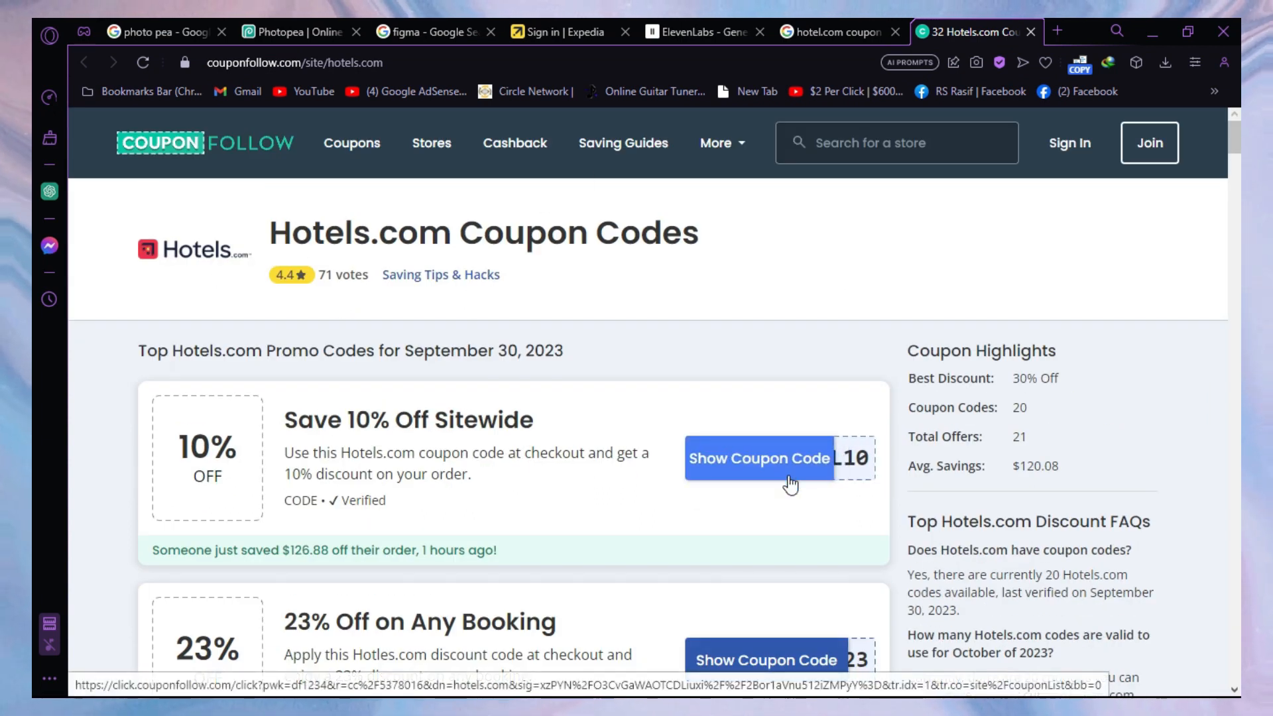
click(758, 458)
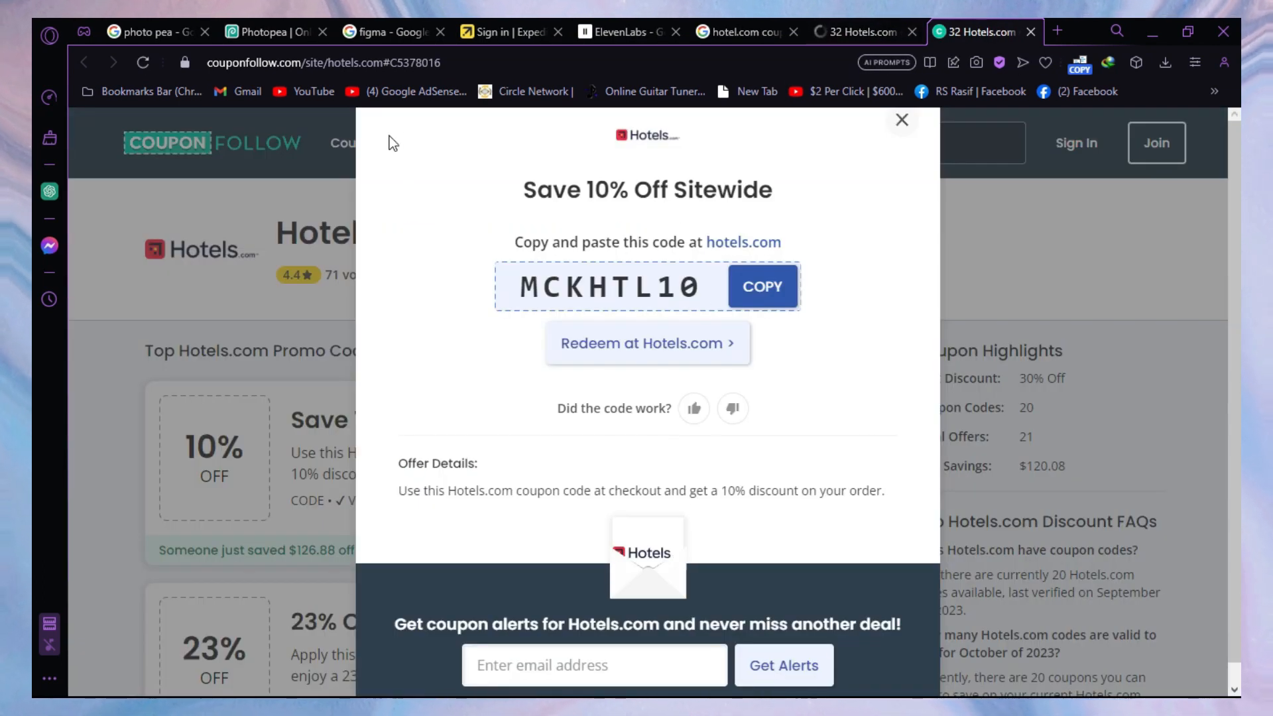
mouse_move(565, 261)
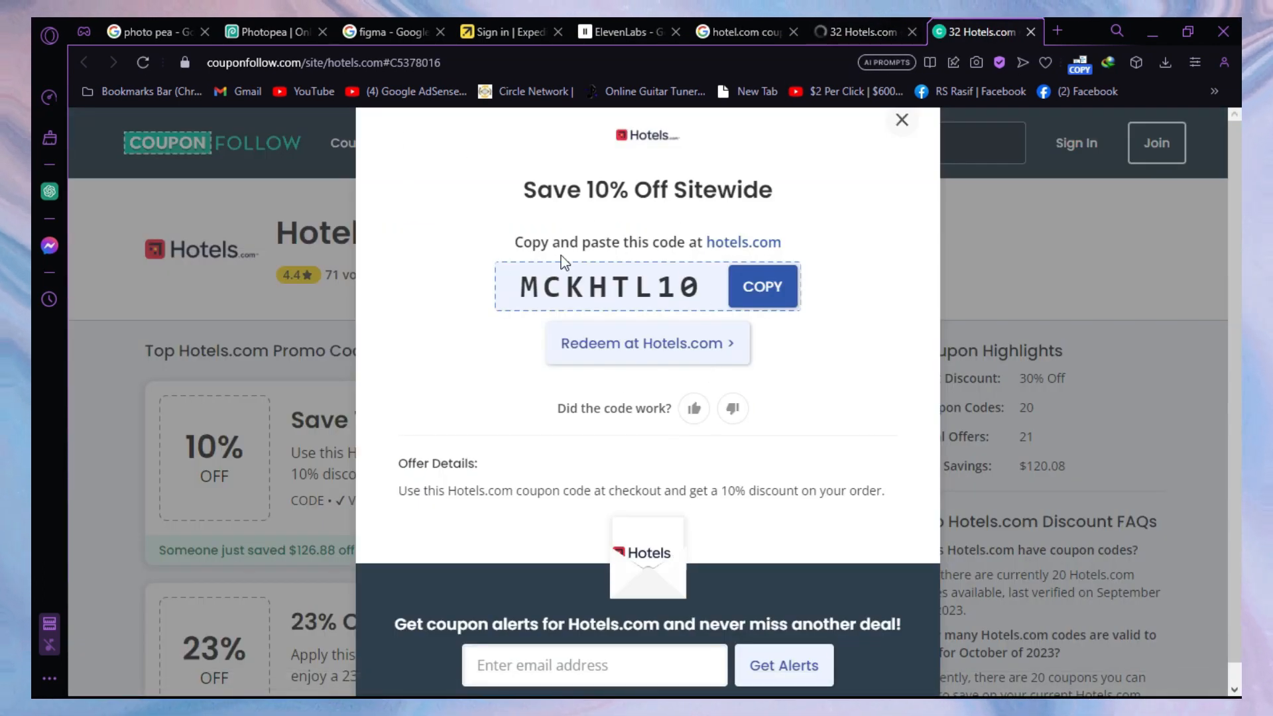
click(761, 286)
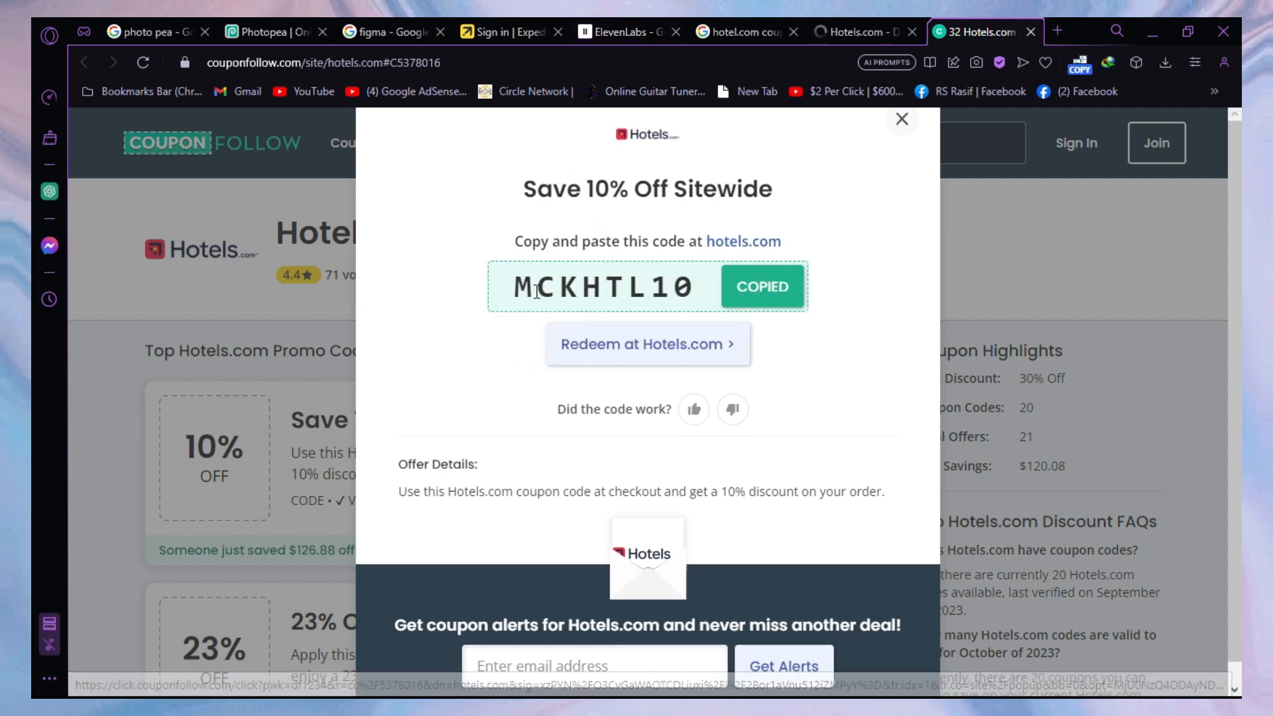
click(901, 119)
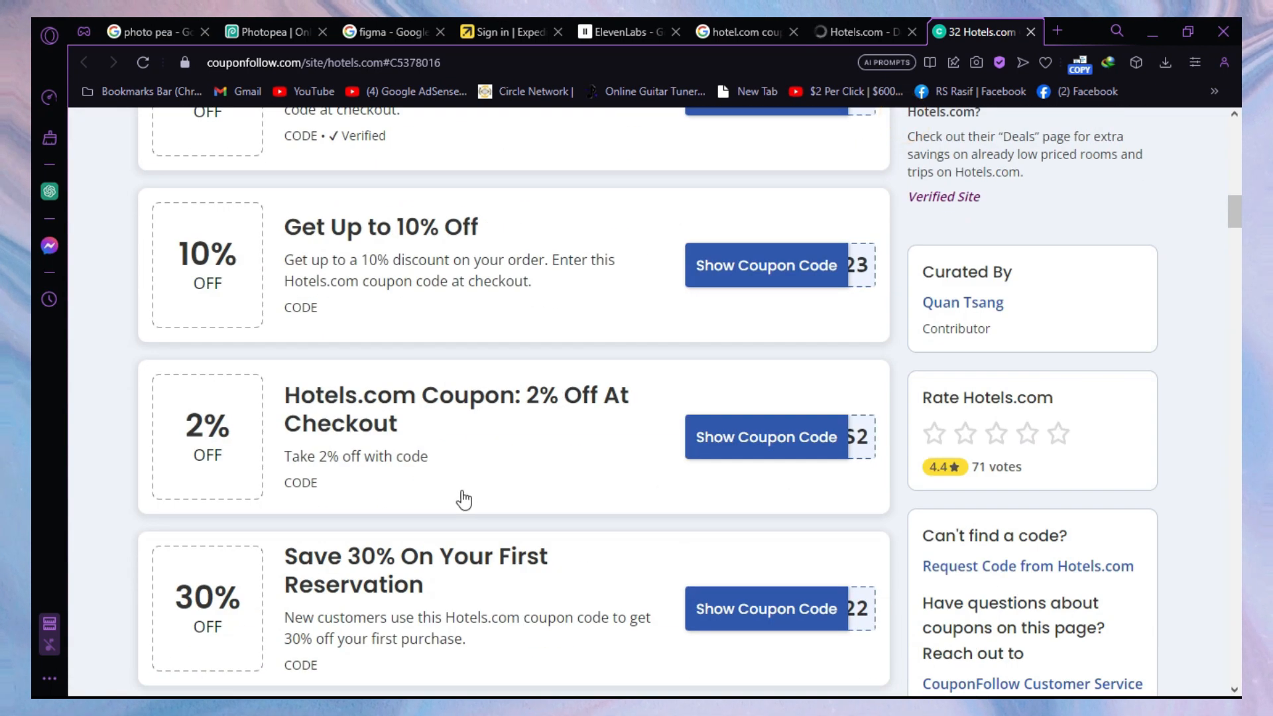
Step: Reveal and copy the 23% Off on Any Booking code SODEXOHOTELS23
scroll(up, 3)
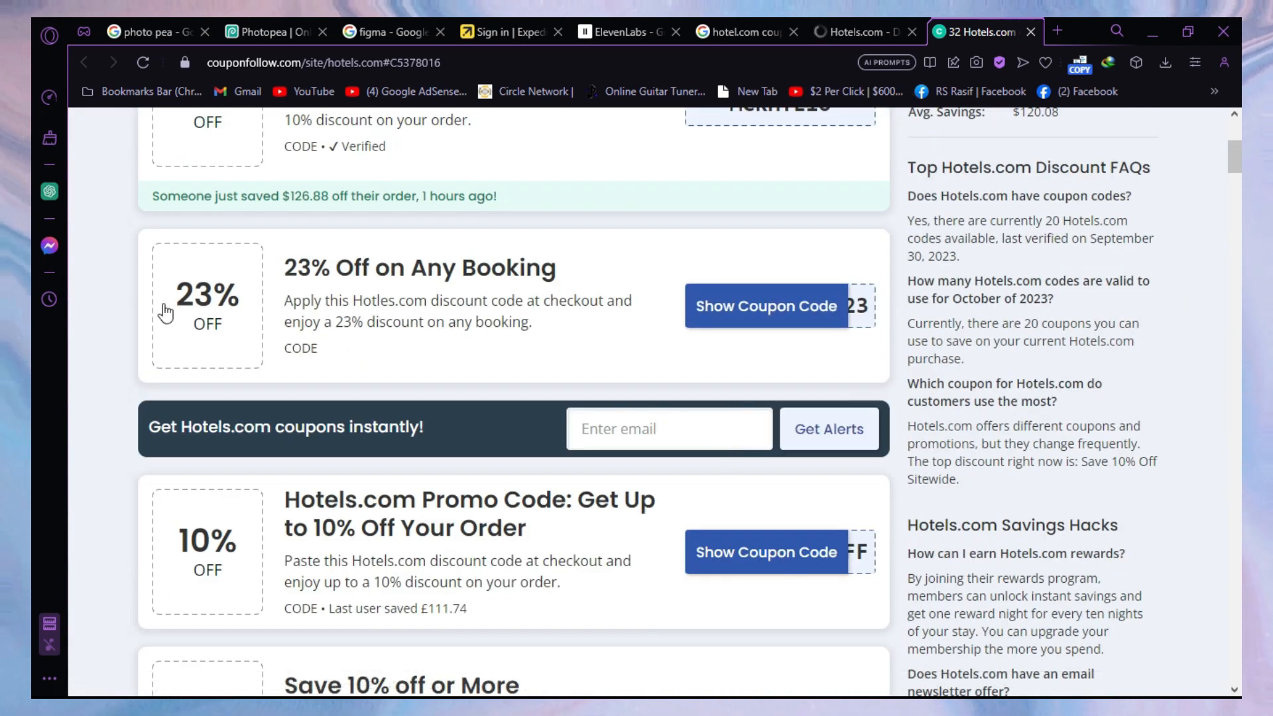
click(765, 306)
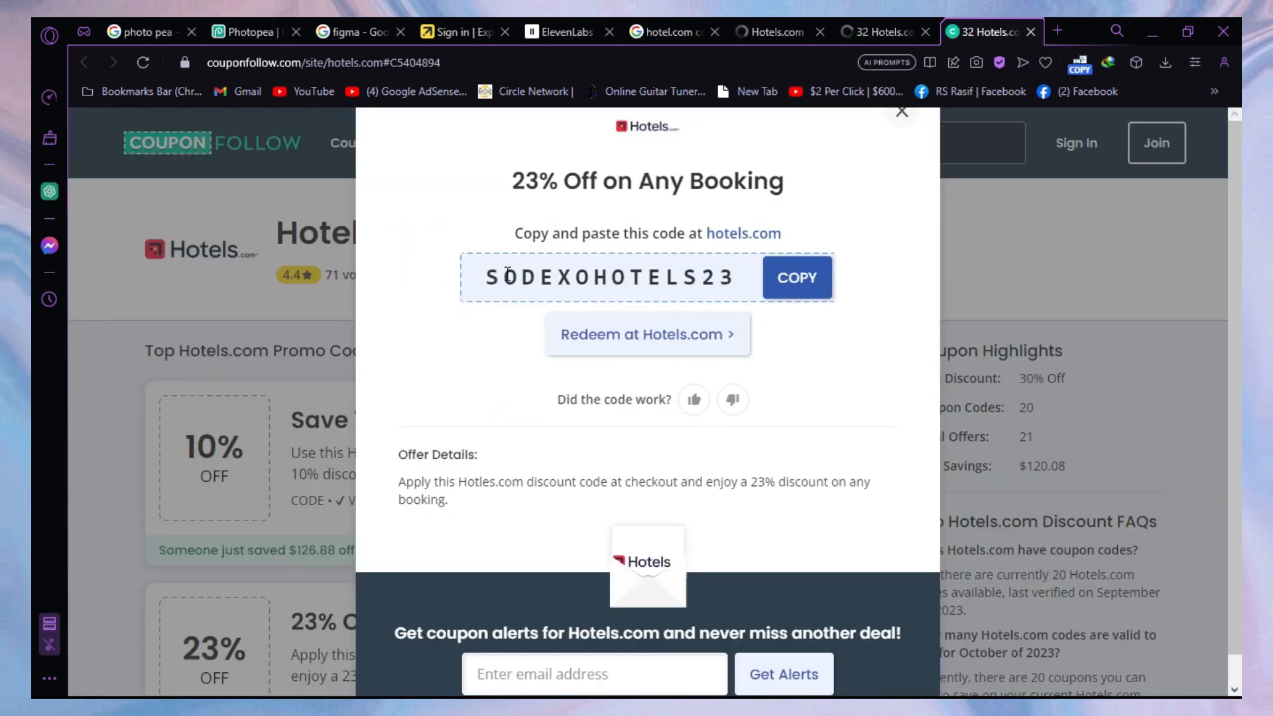
click(796, 278)
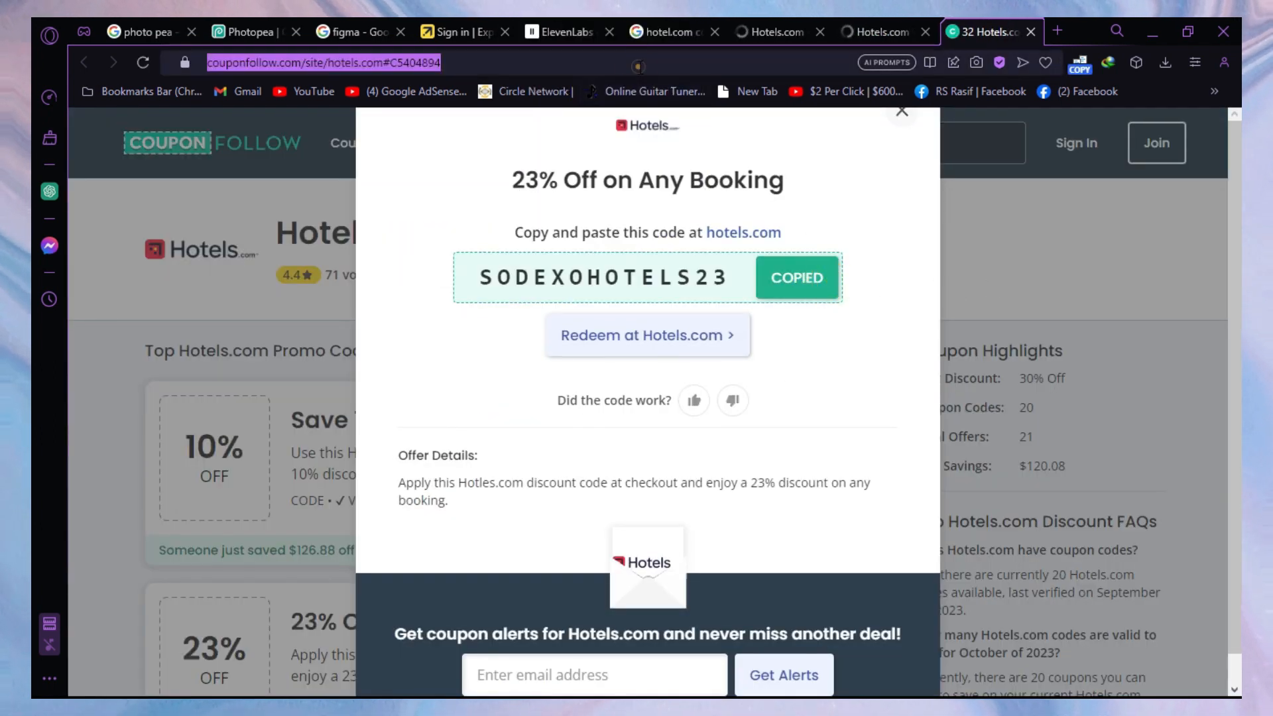